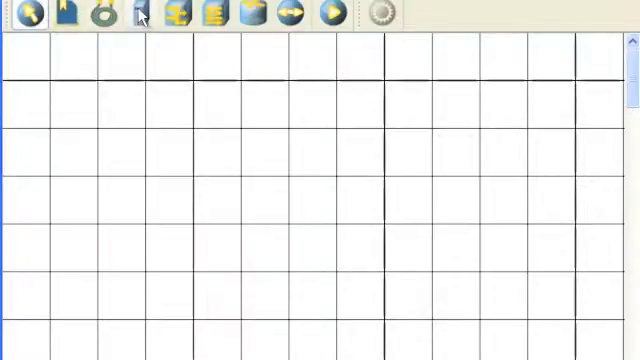
Place three computers in a grid column and a hub to their right
left_click(74, 59)
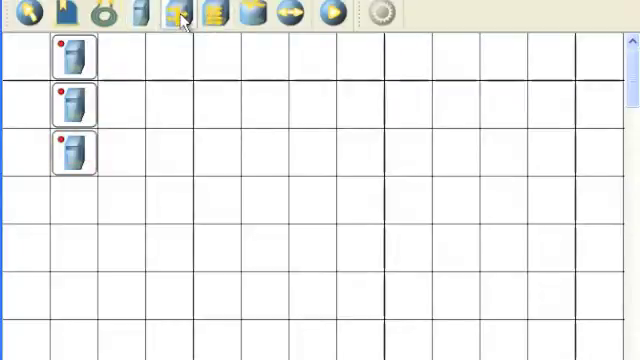
left_click(264, 104)
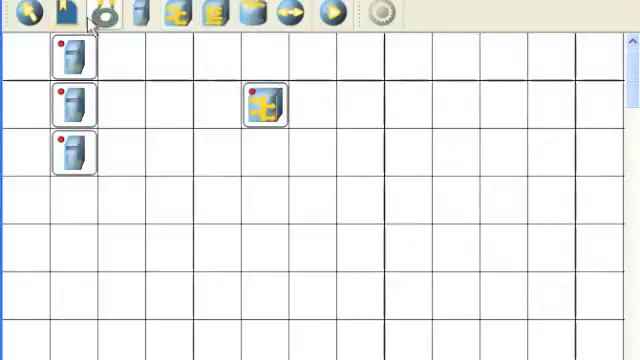
mouse_move(100, 65)
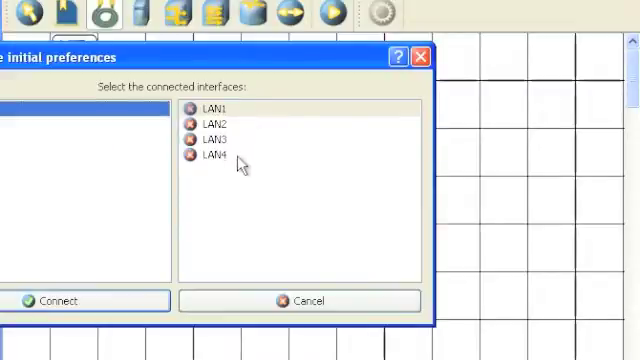
Cable each computer, including the third, to a free hub port
left_click(52, 301)
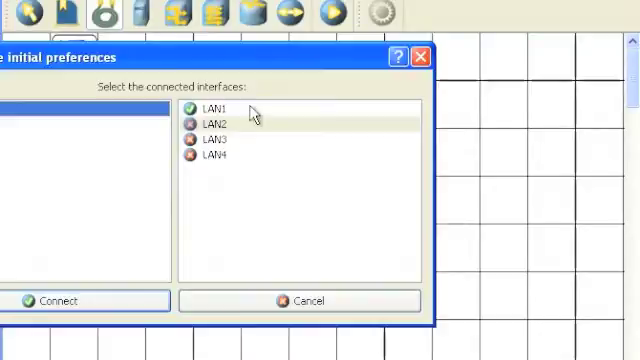
left_click(51, 300)
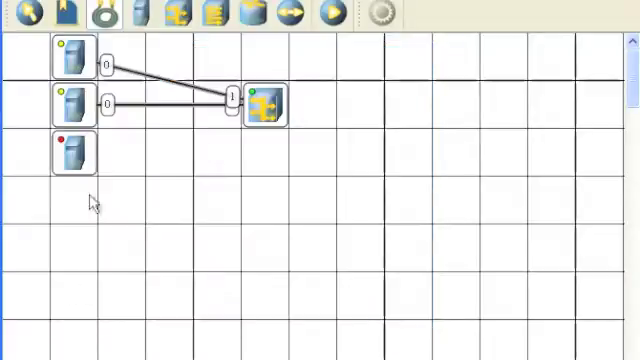
left_click_drag(72, 150, 205, 128)
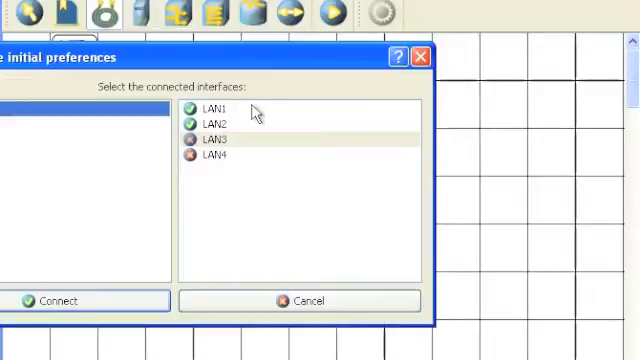
left_click(56, 301)
type("Alice")
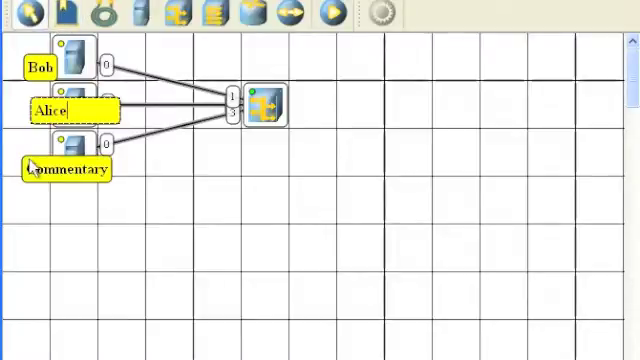
Add a commentary label beside the third computer
left_click(63, 168)
type("Amy")
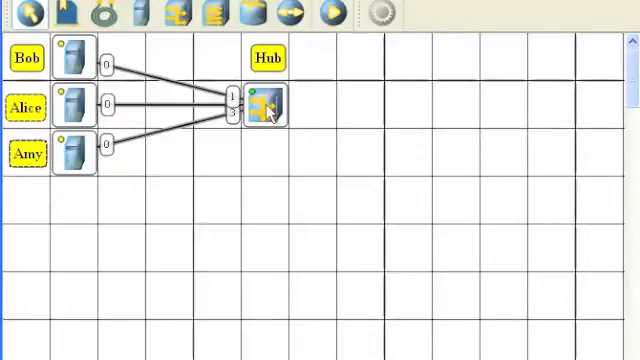
mouse_move(262, 107)
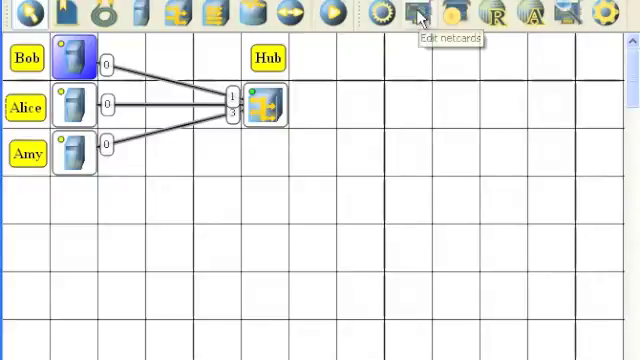
mouse_move(418, 16)
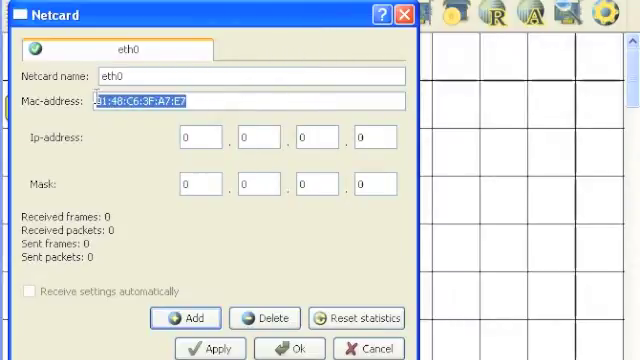
mouse_move(80, 135)
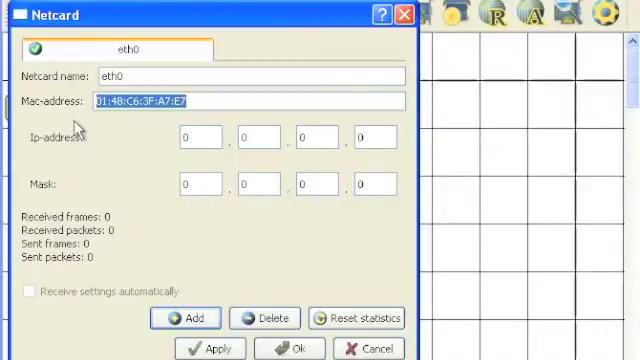
Give Bob's netcard IP 100.100.100.1 and mask 255.255.255.0, then save
left_click(199, 137)
type("100")
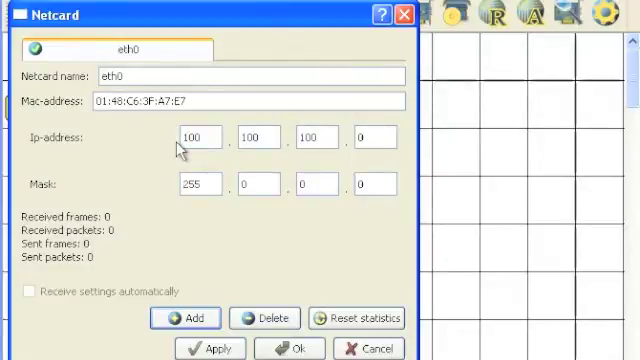
type("1")
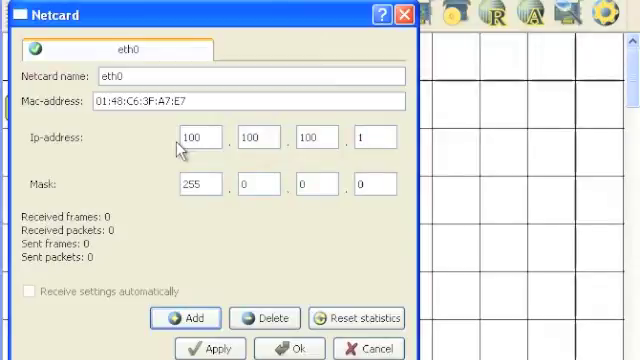
left_click(199, 183)
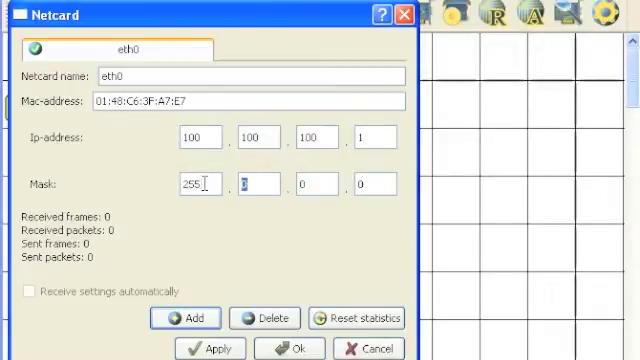
type("255")
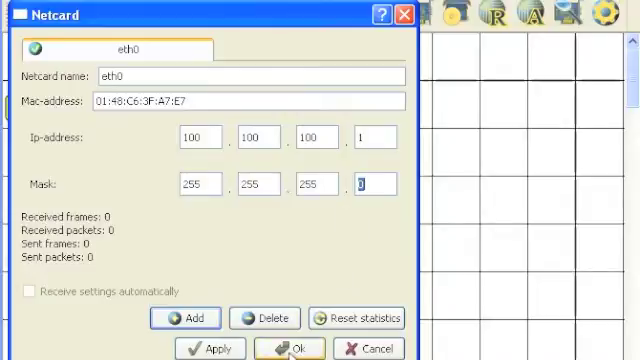
left_click(290, 349)
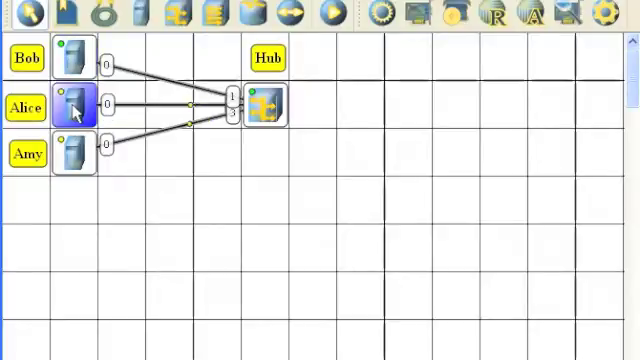
mouse_move(417, 57)
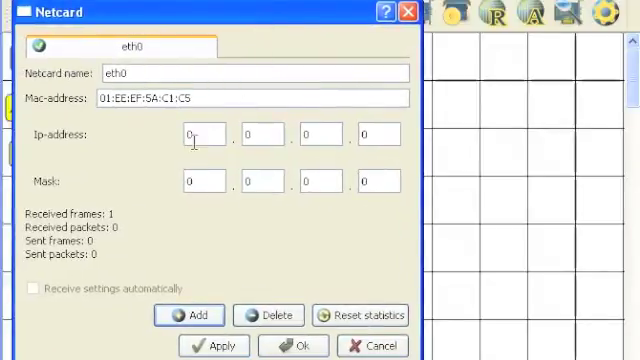
Set Alice's netcard to IP 100.100.100.2 with mask 255.255.255.0 and save
type("100")
type("2")
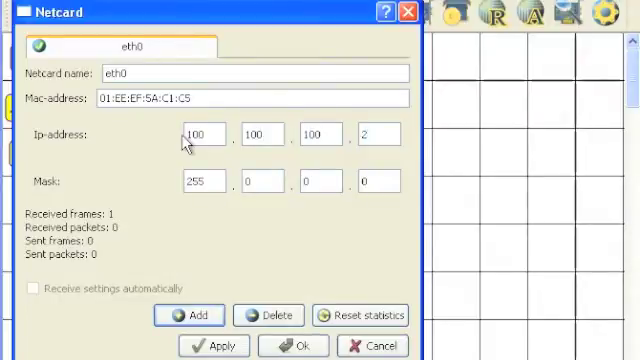
left_click(200, 181)
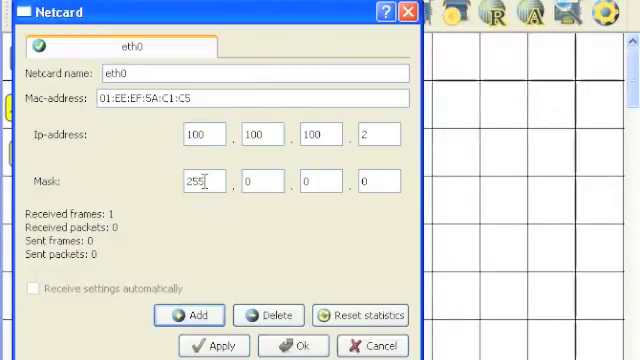
left_click(255, 181)
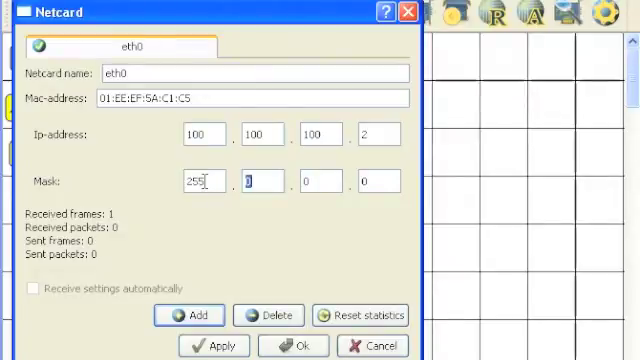
type("25")
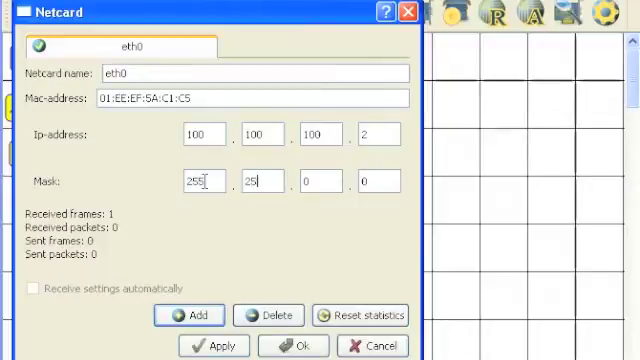
type("5")
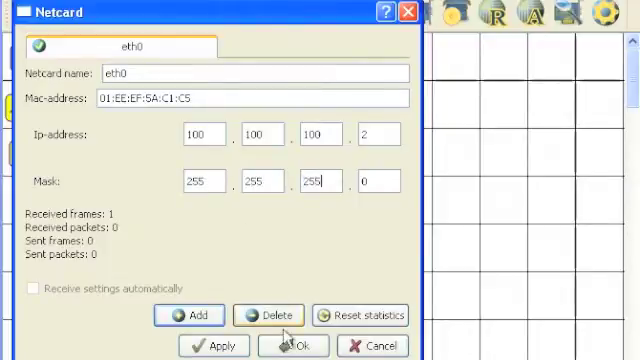
left_click(291, 345)
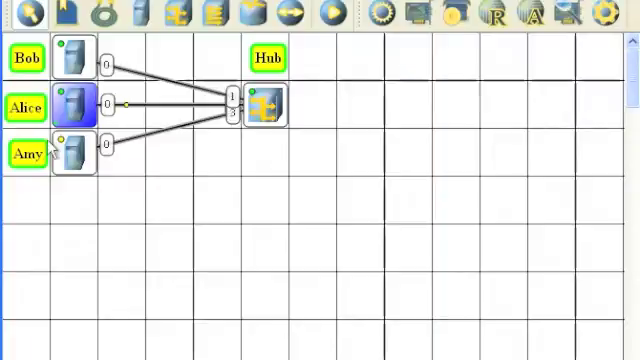
Open Amy's netcard settings and begin entering a 100.100.100 IP address
left_click(71, 156)
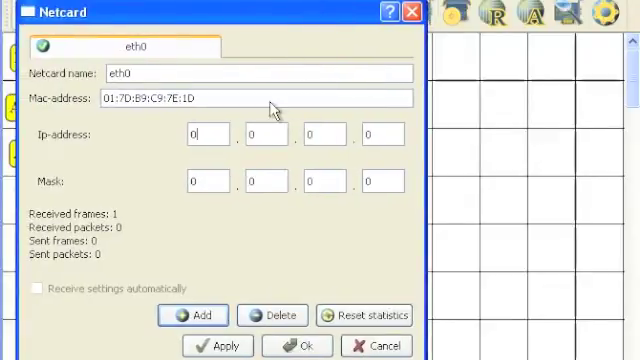
left_click(206, 133)
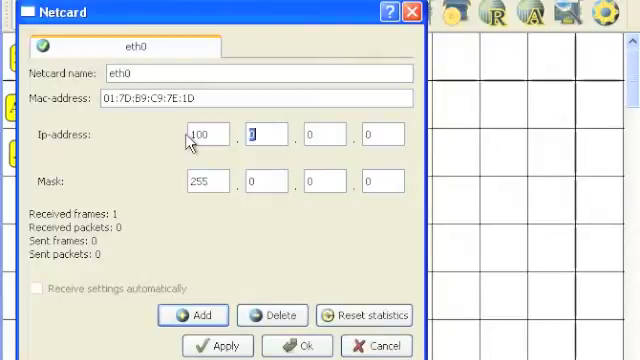
type("100")
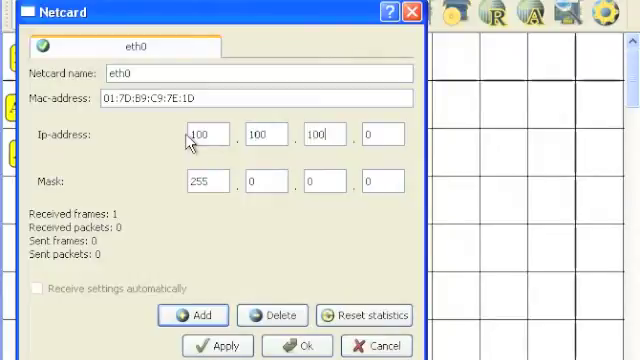
triple_click(205, 181)
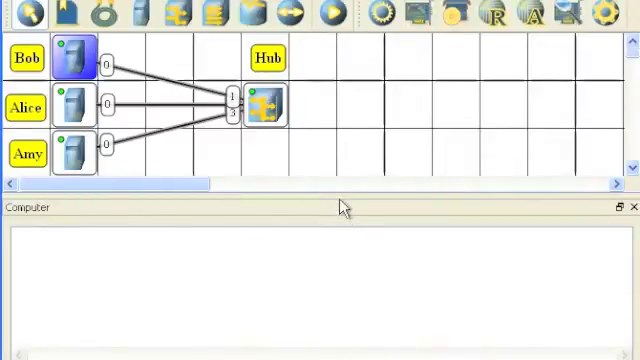
mouse_move(115, 103)
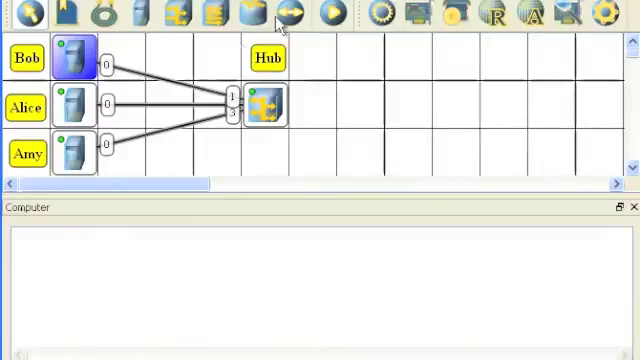
mouse_move(283, 15)
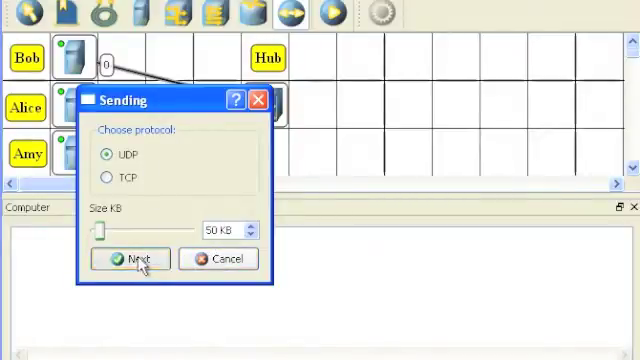
Confirm the UDP send of 50 KB from Bob
left_click(131, 258)
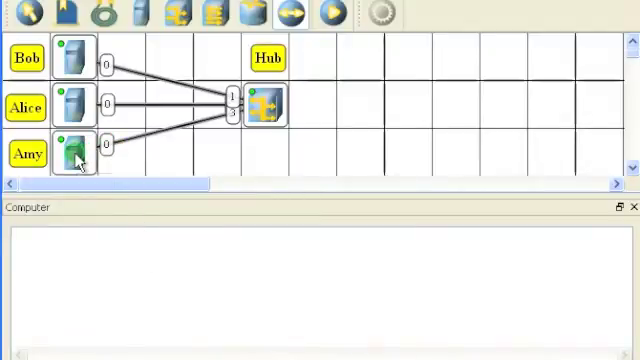
mouse_move(72, 152)
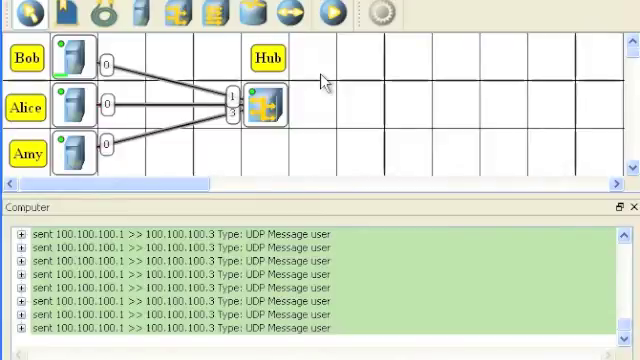
mouse_move(148, 263)
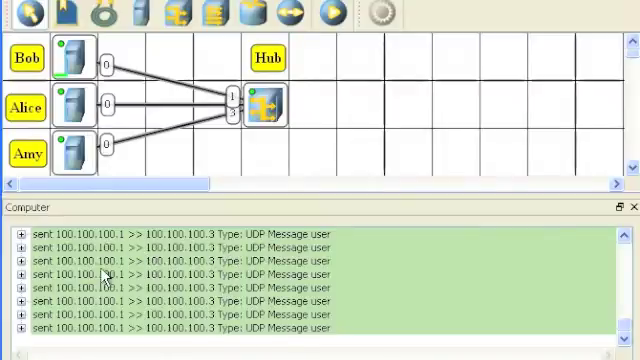
mouse_move(255, 265)
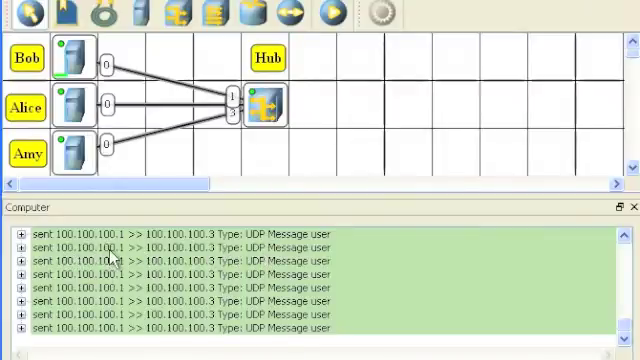
mouse_move(205, 262)
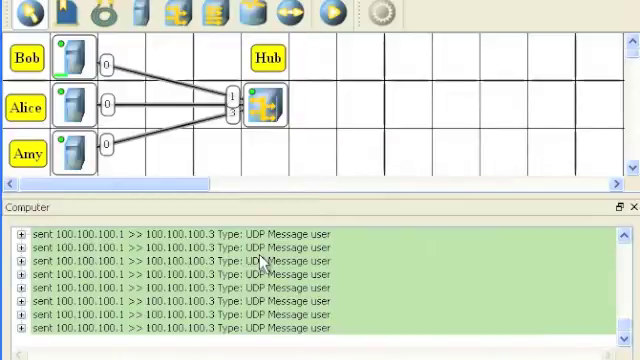
mouse_move(72, 158)
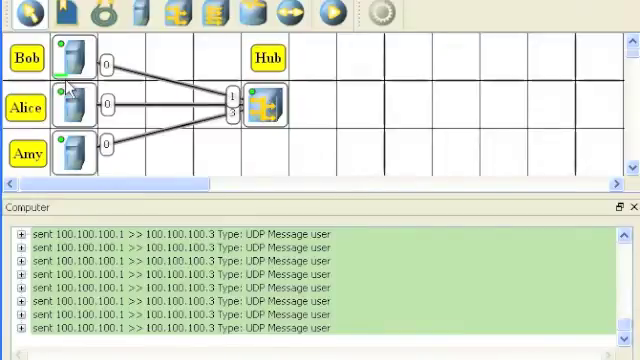
mouse_move(250, 185)
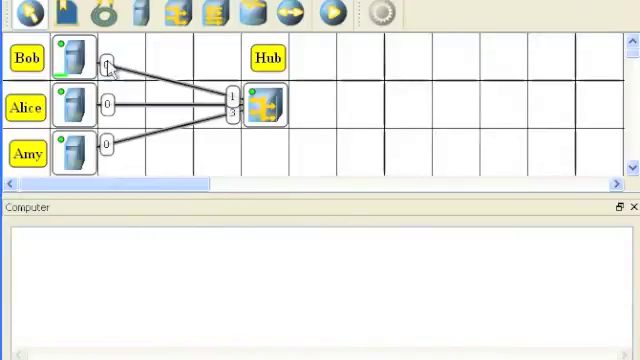
mouse_move(300, 18)
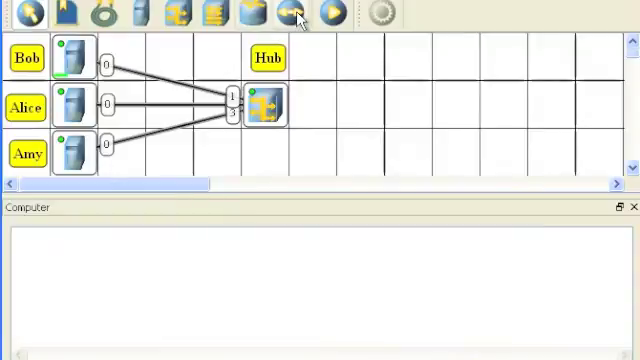
mouse_move(290, 14)
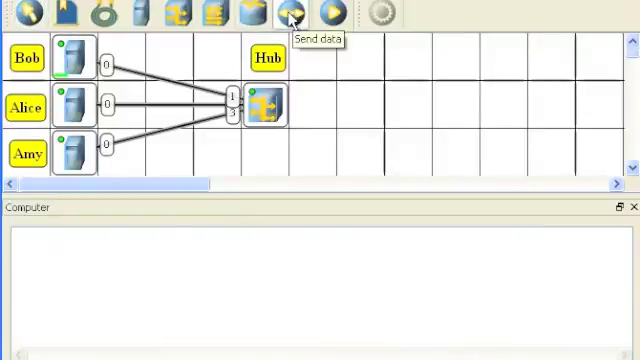
mouse_move(78, 60)
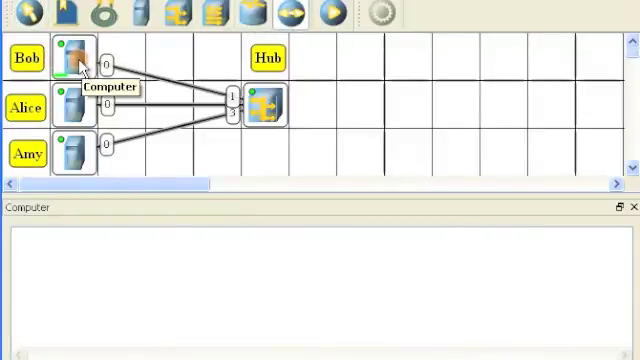
Send 50 KB of TCP data from Bob to Amy's eth0 card
left_click(72, 58)
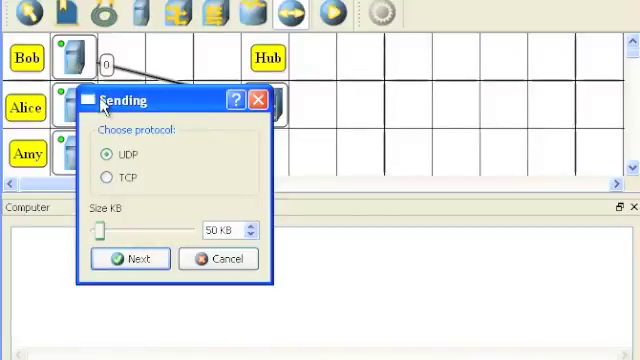
left_click(107, 178)
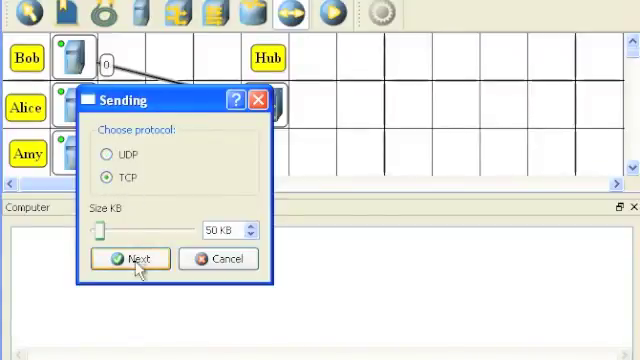
left_click(125, 258)
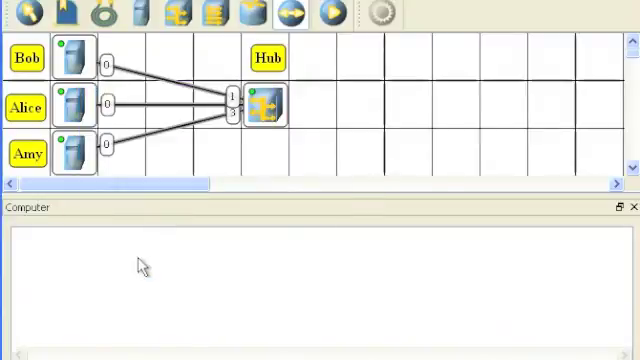
mouse_move(78, 150)
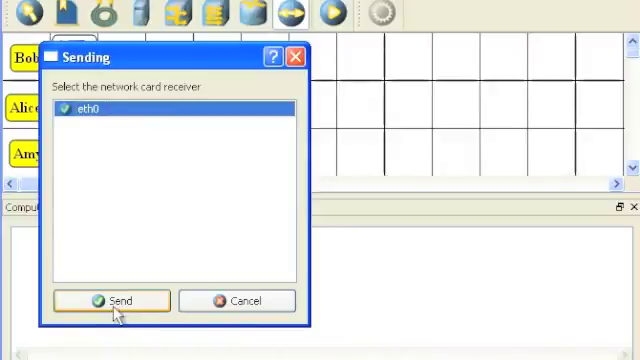
left_click(108, 300)
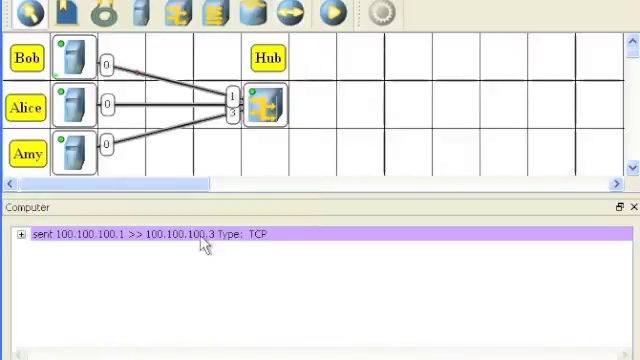